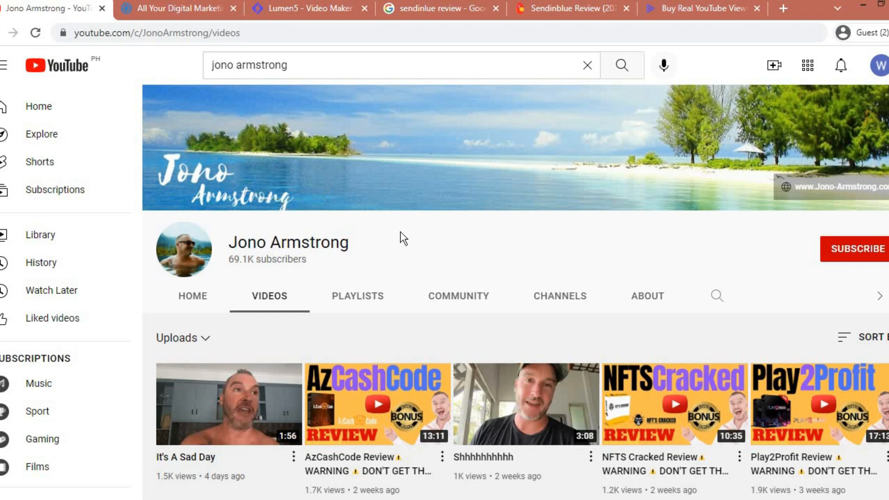
- Browse Jono Armstrong's uploads grid from the newest videos to review videos from six months ago
{"action": "scroll", "scroll_direction": "down", "scroll_amount": 3}
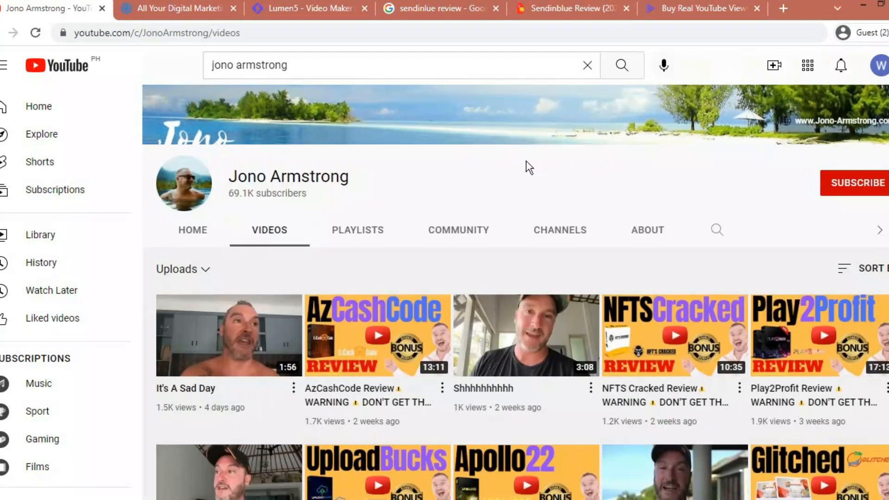
{"action": "scroll", "scroll_direction": "down", "scroll_amount": 3}
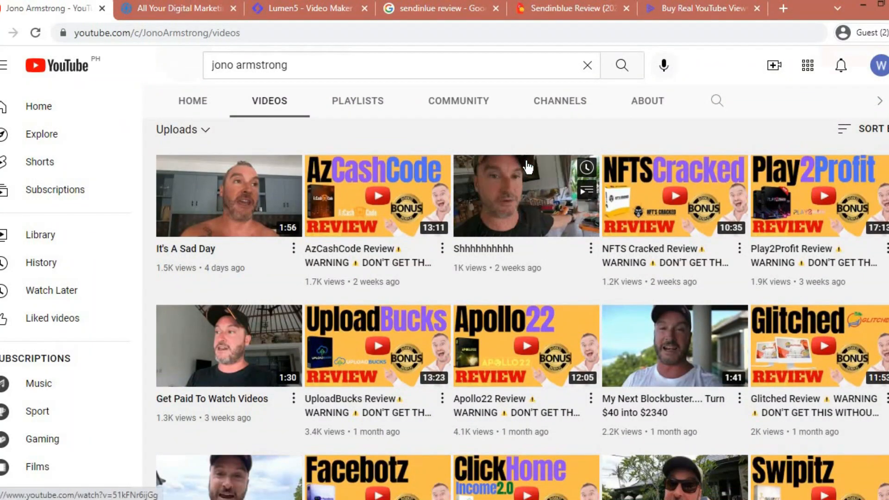
{"action": "scroll", "scroll_direction": "down", "scroll_amount": 3}
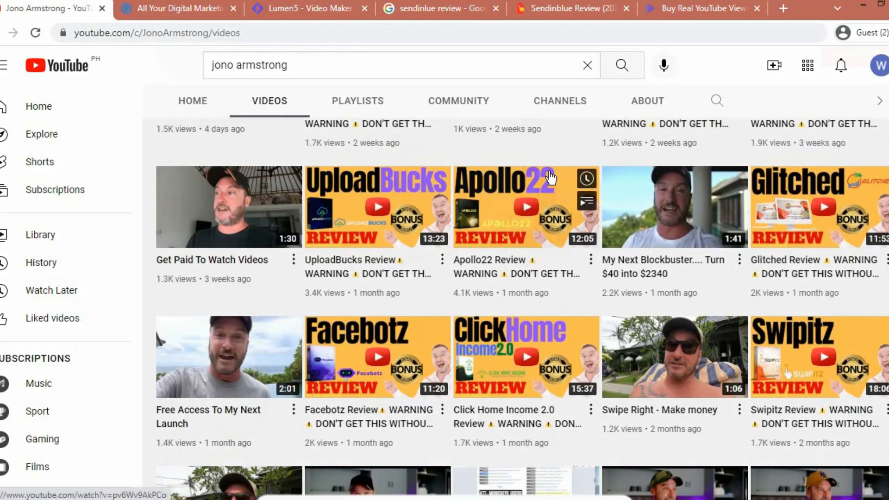
{"action": "scroll", "scroll_direction": "down", "scroll_amount": 3}
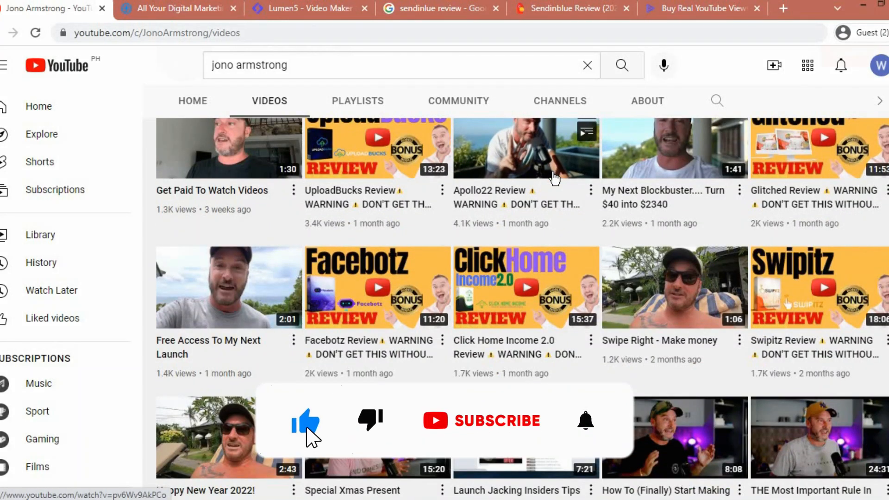
{"action": "scroll", "scroll_direction": "down", "scroll_amount": 3}
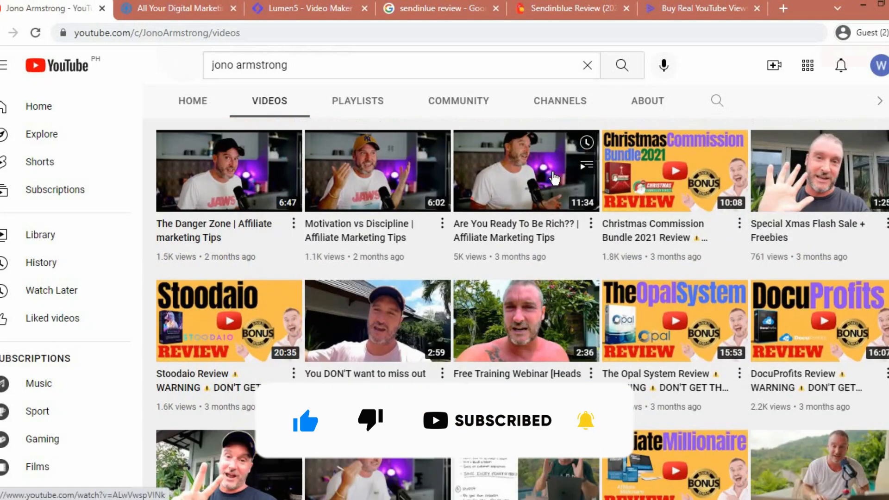
{"action": "scroll", "scroll_direction": "down", "scroll_amount": 3}
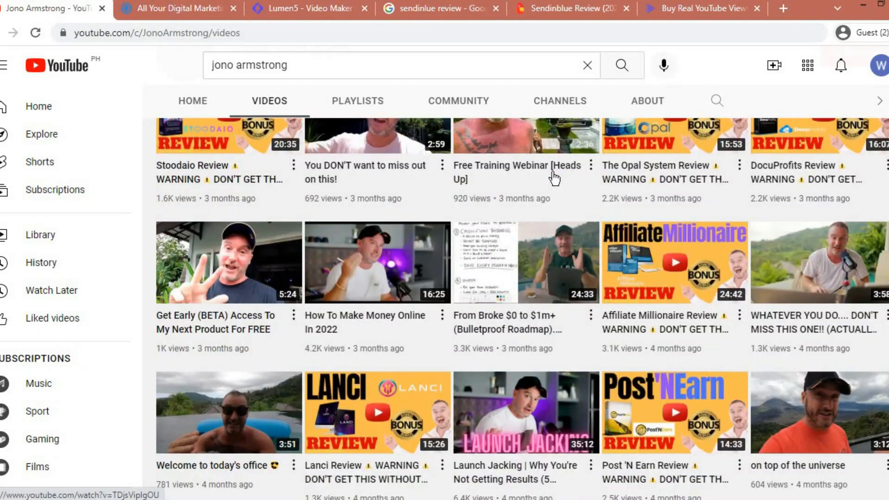
{"action": "scroll", "scroll_direction": "down", "scroll_amount": 3}
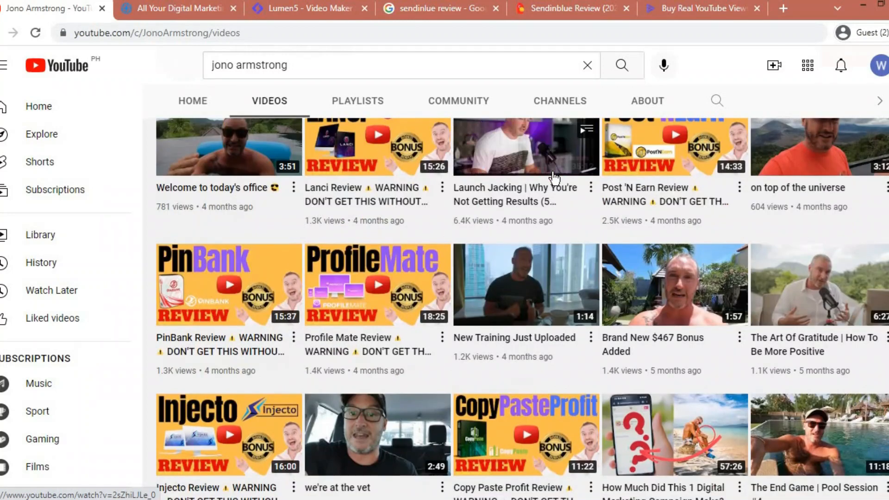
{"action": "scroll", "scroll_direction": "down", "scroll_amount": 3}
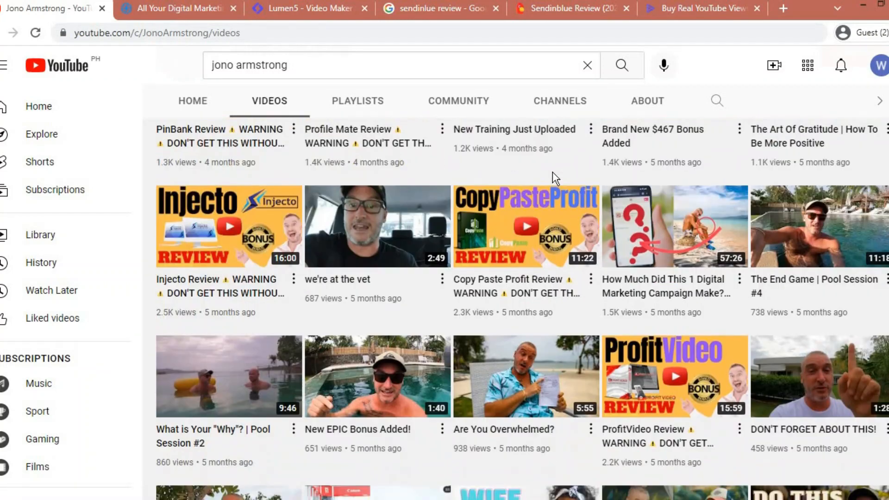
{"action": "scroll", "scroll_direction": "down", "scroll_amount": 3}
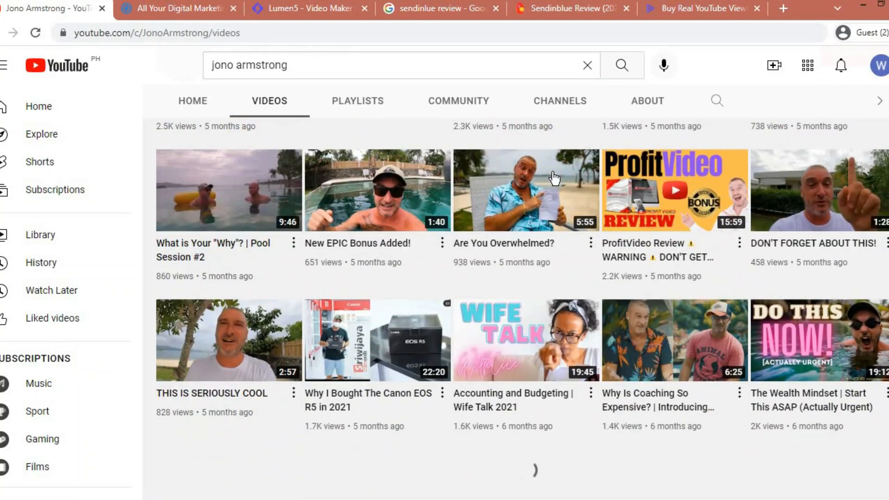
{"action": "scroll", "scroll_direction": "down", "scroll_amount": 3}
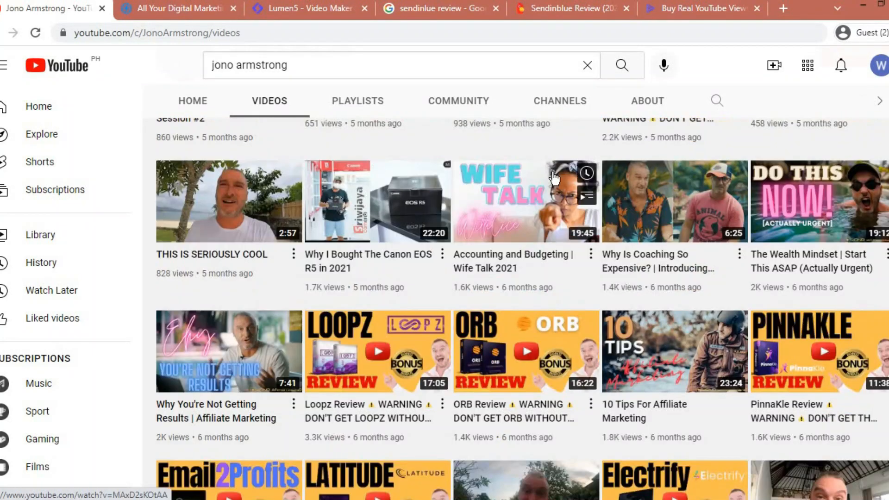
{"action": "scroll", "scroll_direction": "down", "scroll_amount": 3}
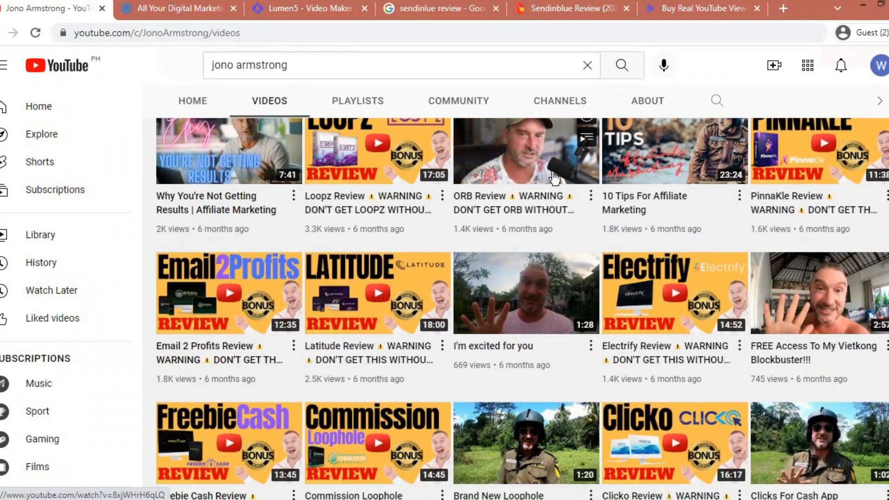
{"action": "scroll", "scroll_direction": "down", "scroll_amount": 3}
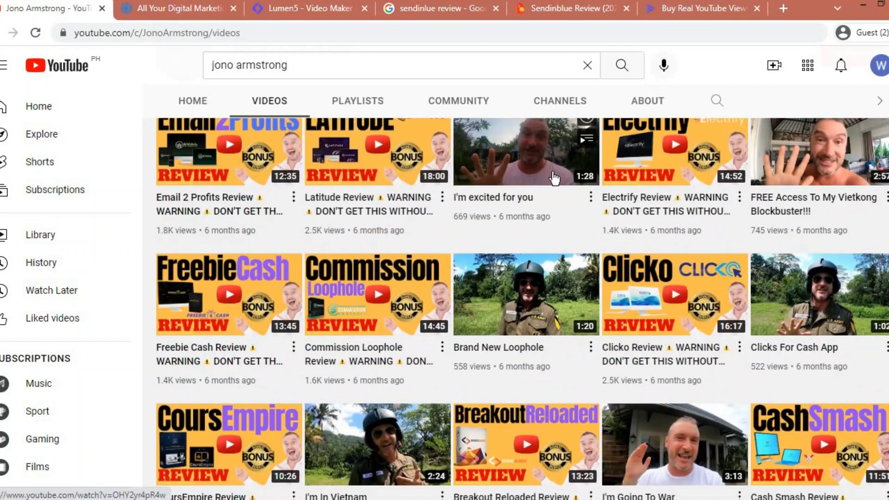
{"action": "left_click", "coordinate": [177, 8]}
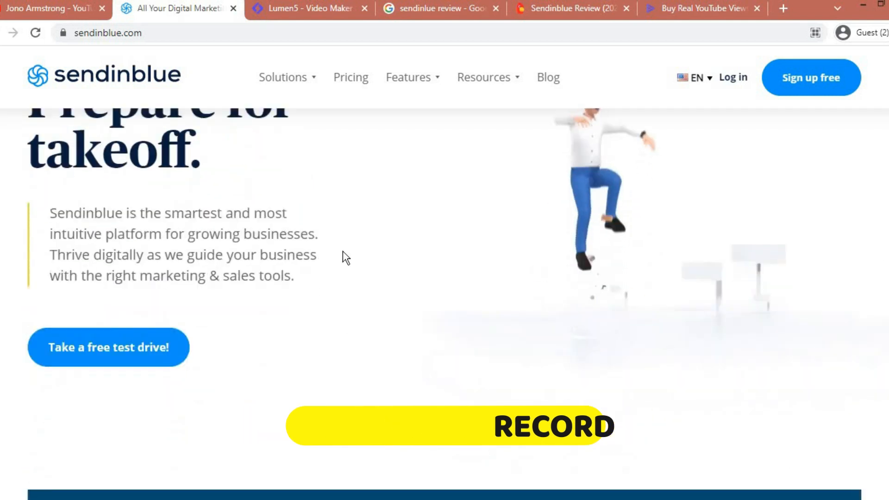
- Scroll the Sendinblue homepage through features, ratings and GDPR security to the client logos
{"action": "scroll", "scroll_direction": "down", "scroll_amount": 3}
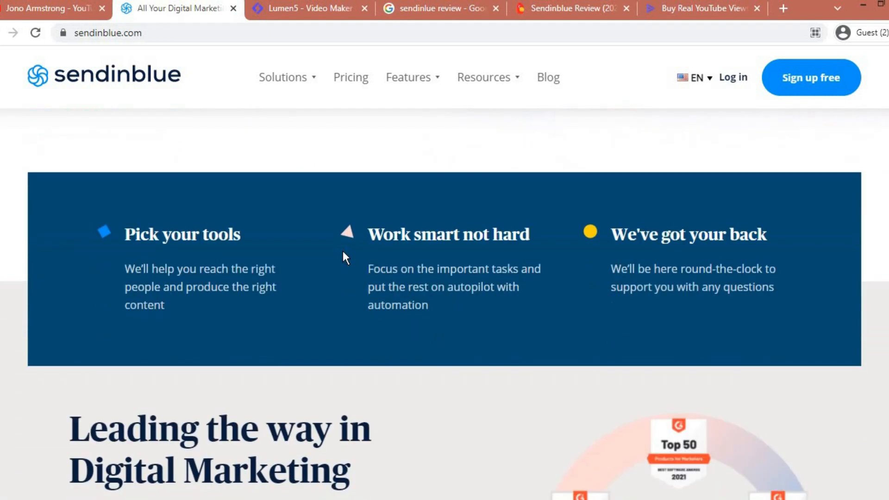
{"action": "scroll", "scroll_direction": "down", "scroll_amount": 3}
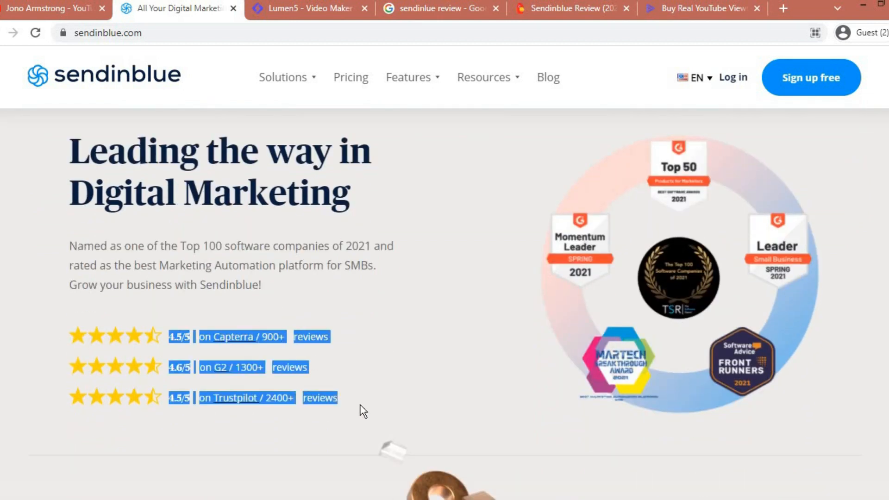
{"action": "scroll", "scroll_direction": "down", "scroll_amount": 3}
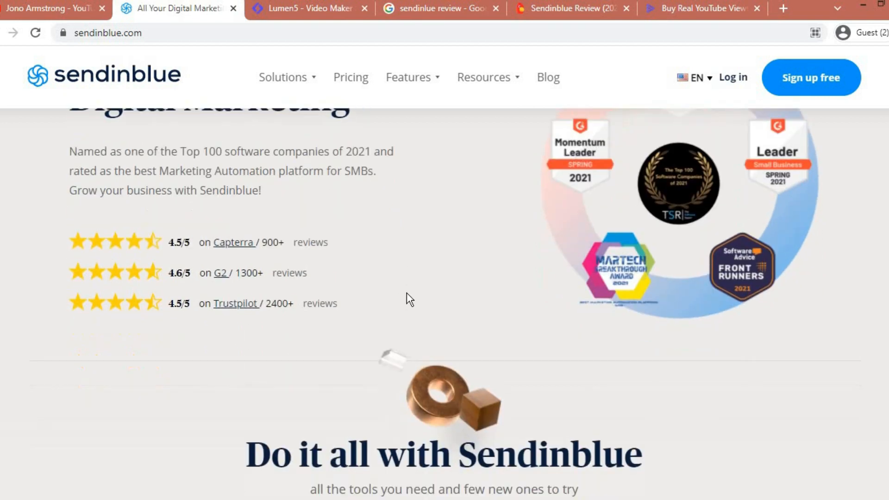
{"action": "scroll", "scroll_direction": "down", "scroll_amount": 3}
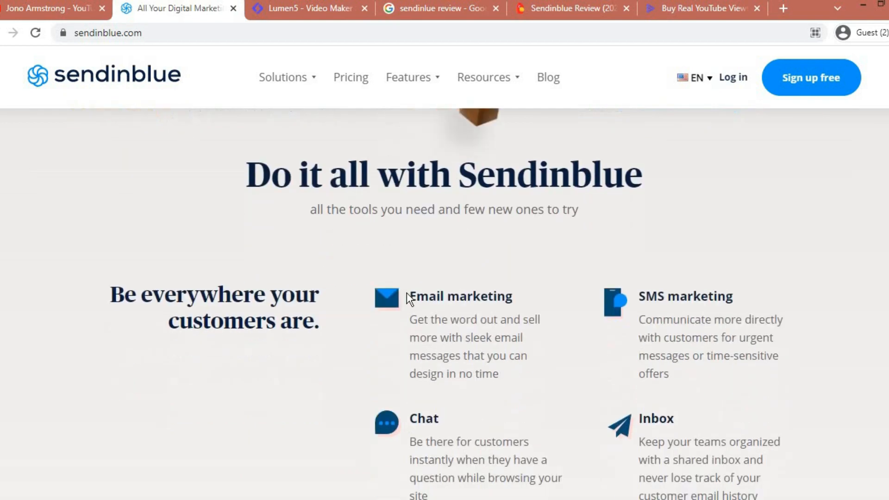
{"action": "scroll", "scroll_direction": "down", "scroll_amount": 3}
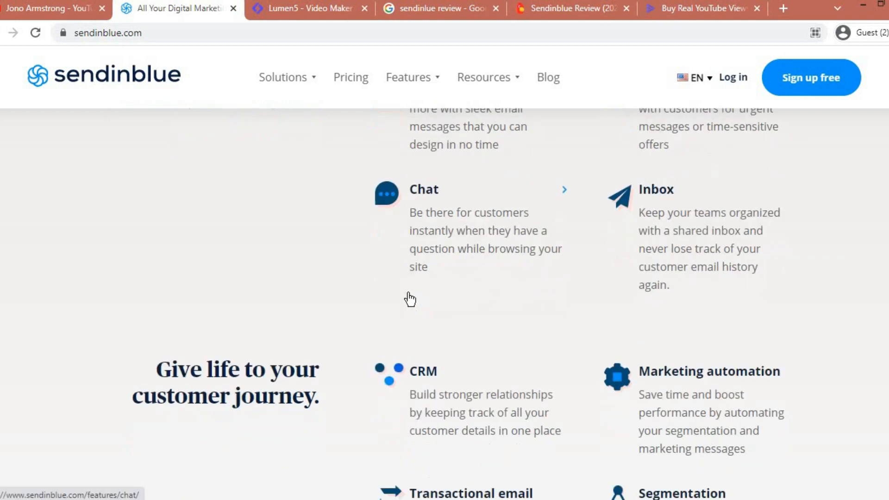
{"action": "scroll", "scroll_direction": "down", "scroll_amount": 3}
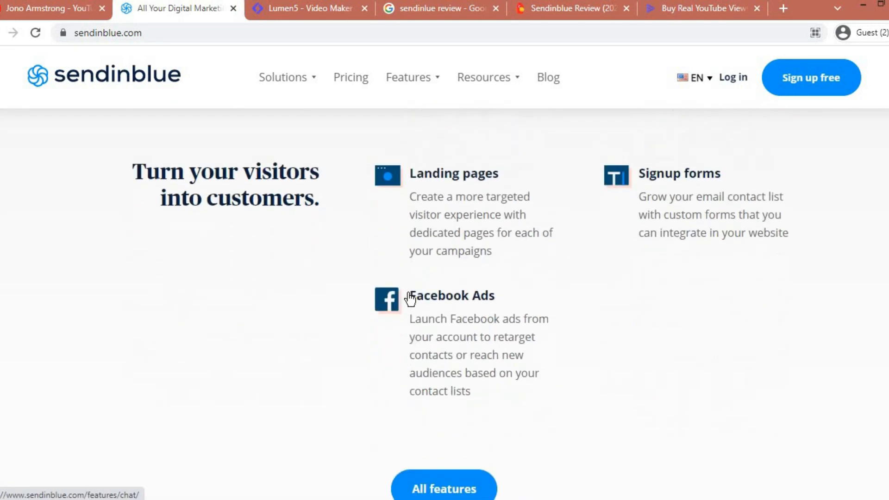
{"action": "scroll", "scroll_direction": "down", "scroll_amount": 3}
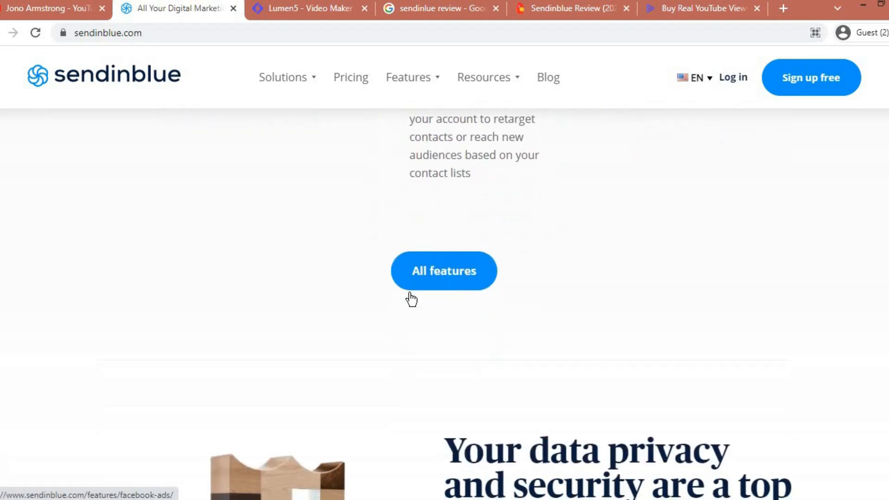
{"action": "scroll", "scroll_direction": "down", "scroll_amount": 3}
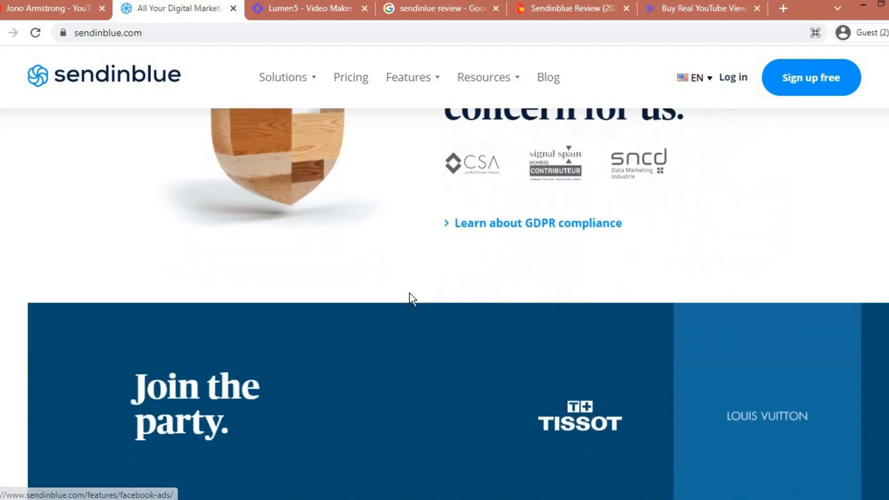
{"action": "scroll", "scroll_direction": "down", "scroll_amount": 3}
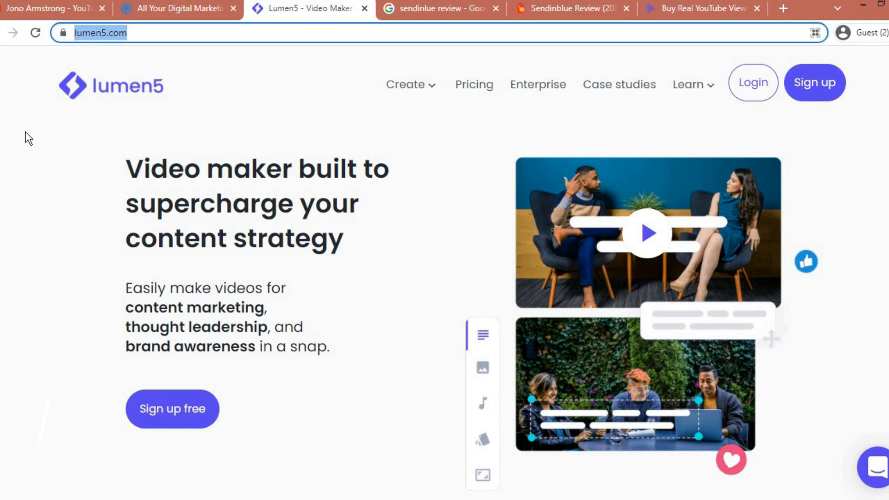
- Scroll Lumen5's homepage through templates and AI blog-to-video down to the stay-on-brand section
{"action": "scroll", "scroll_direction": "down", "scroll_amount": 3}
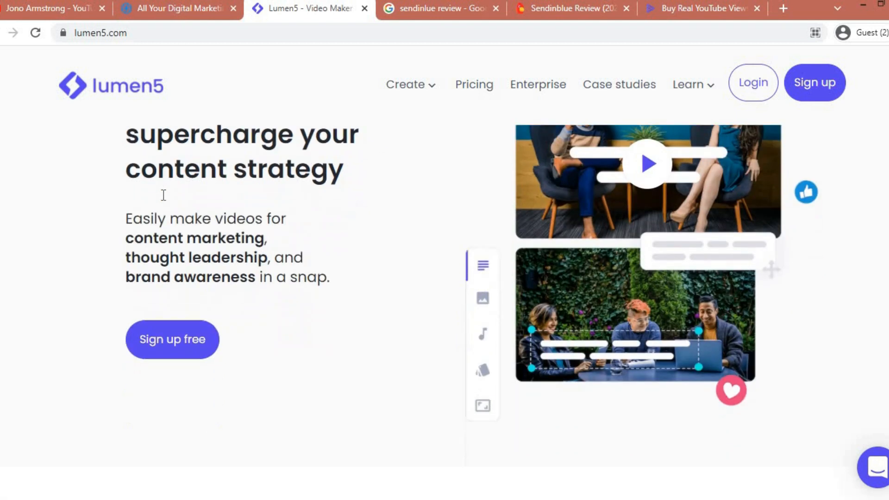
{"action": "scroll", "scroll_direction": "down", "scroll_amount": 3}
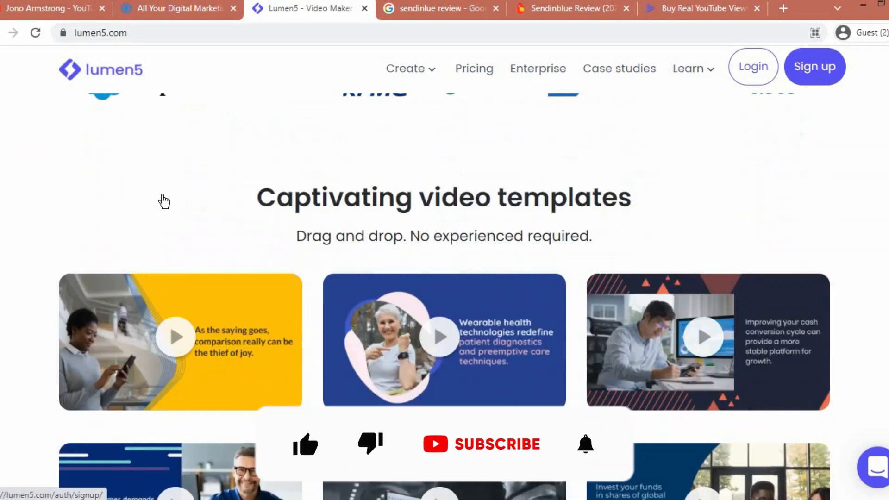
{"action": "scroll", "scroll_direction": "down", "scroll_amount": 3}
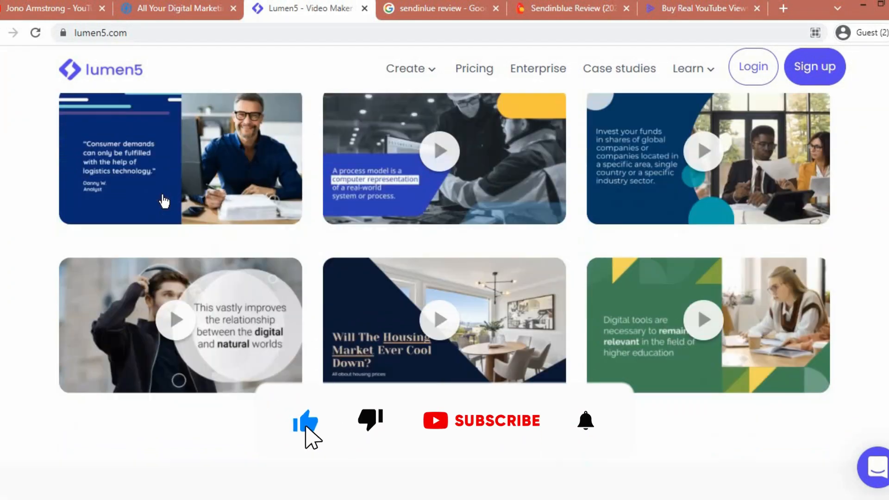
{"action": "scroll", "scroll_direction": "down", "scroll_amount": 3}
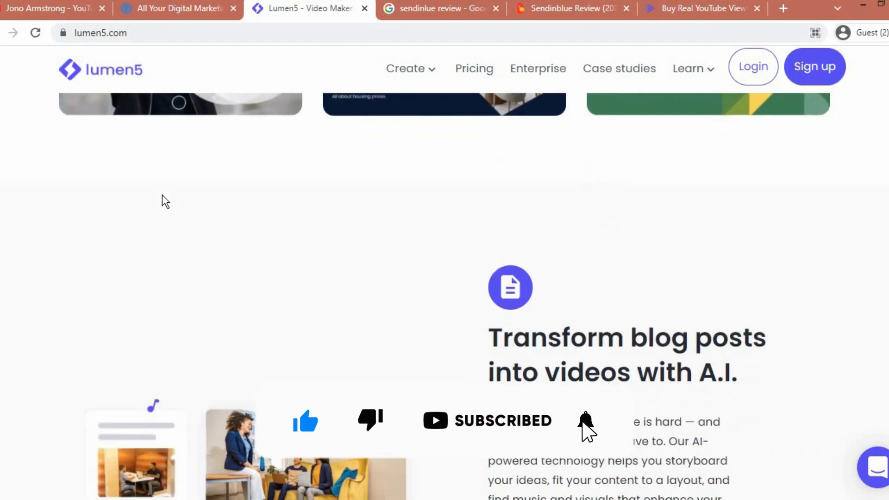
{"action": "scroll", "scroll_direction": "down", "scroll_amount": 3}
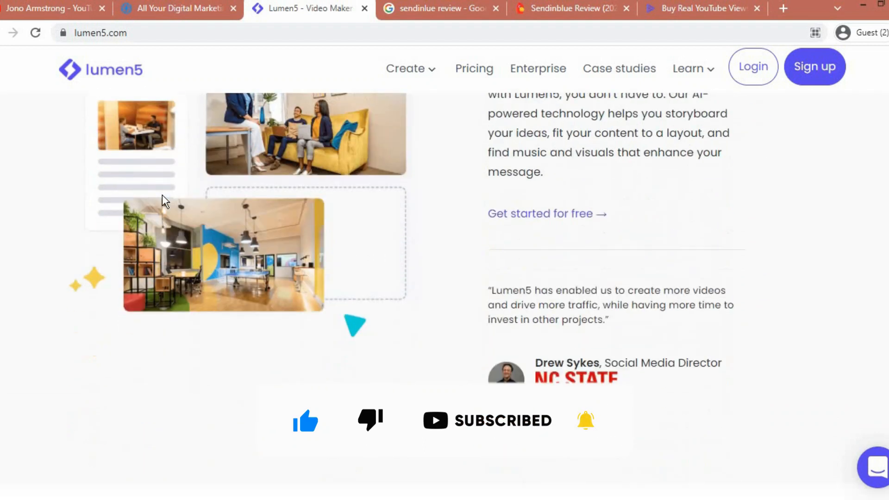
{"action": "scroll", "scroll_direction": "down", "scroll_amount": 3}
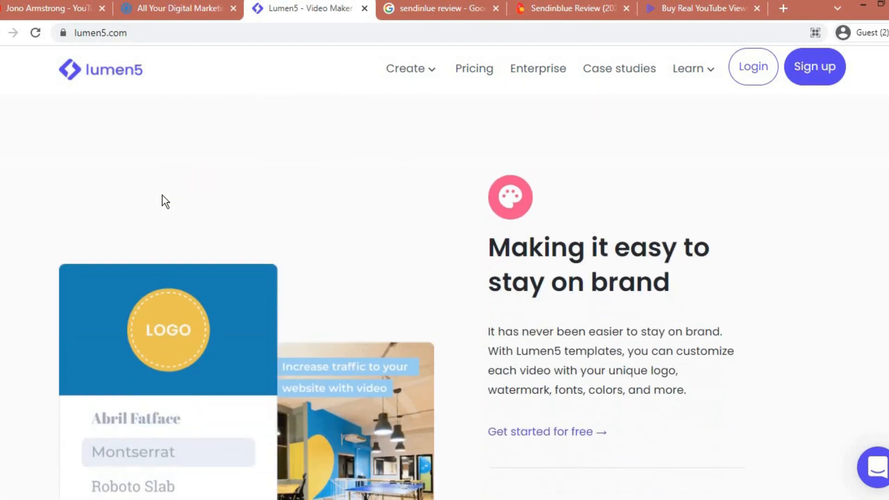
{"action": "scroll", "scroll_direction": "down", "scroll_amount": 3}
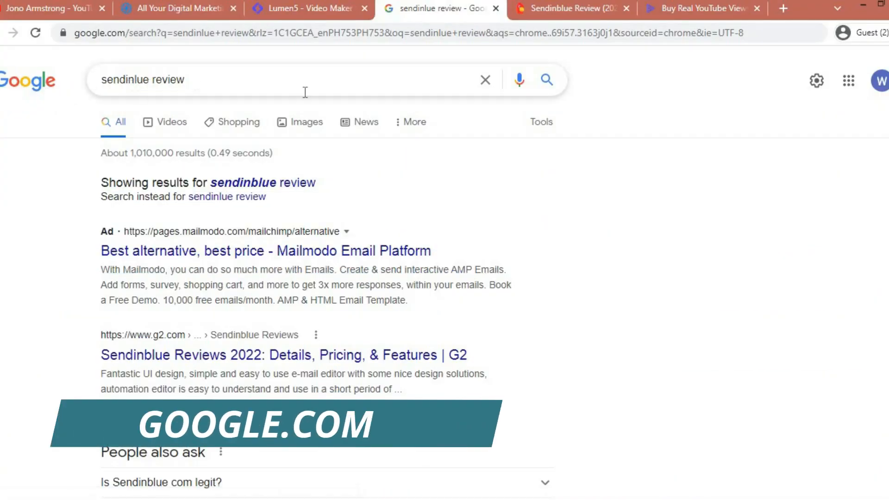
- Select the 'sendinblue review' query and scroll the results down to the review videos
{"action": "triple_click", "coordinate": [143, 79]}
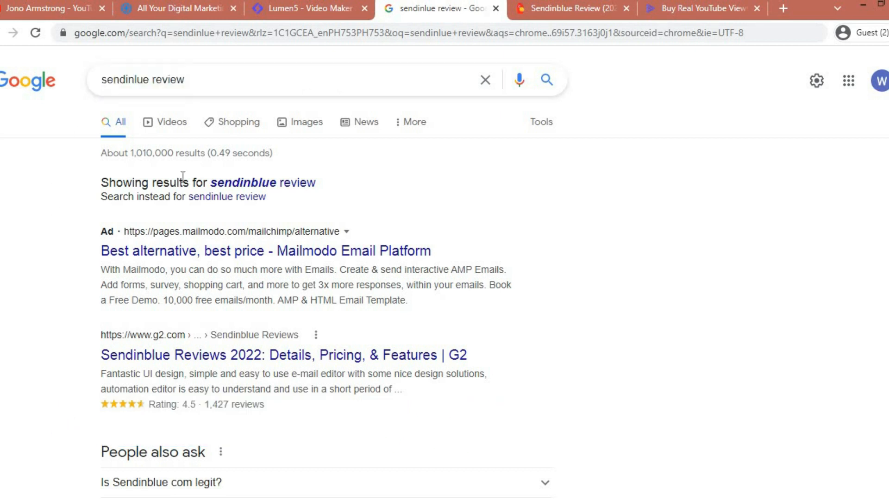
{"action": "scroll", "scroll_direction": "down", "scroll_amount": 3}
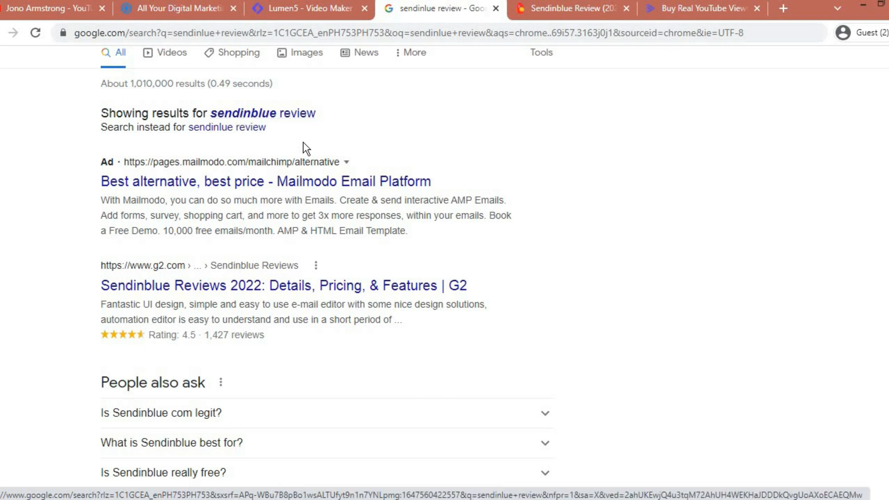
{"action": "scroll", "scroll_direction": "down", "scroll_amount": 3}
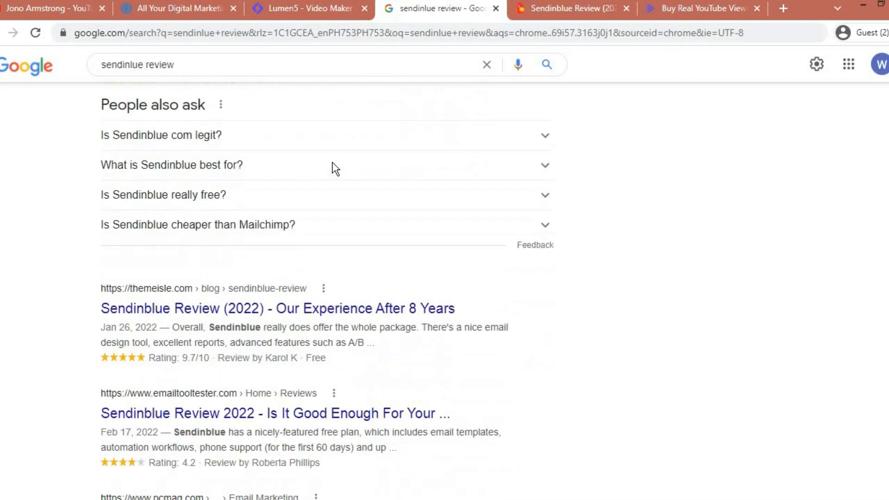
{"action": "scroll", "scroll_direction": "down", "scroll_amount": 3}
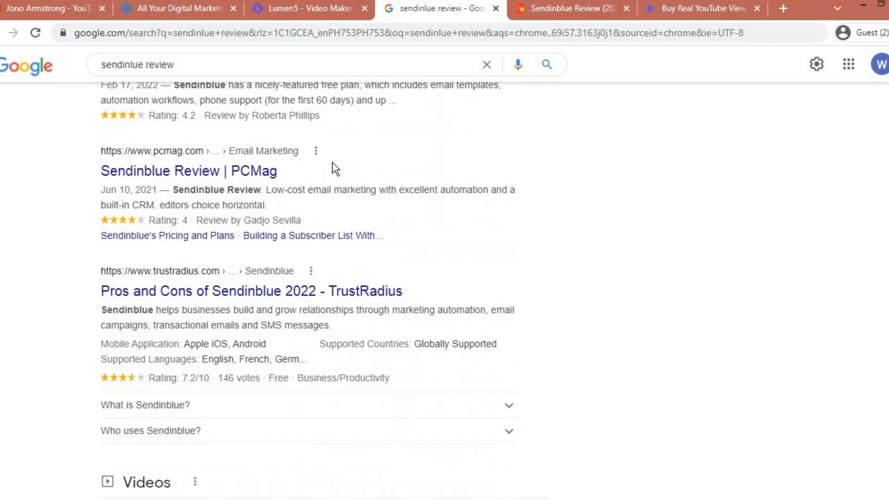
{"action": "scroll", "scroll_direction": "down", "scroll_amount": 3}
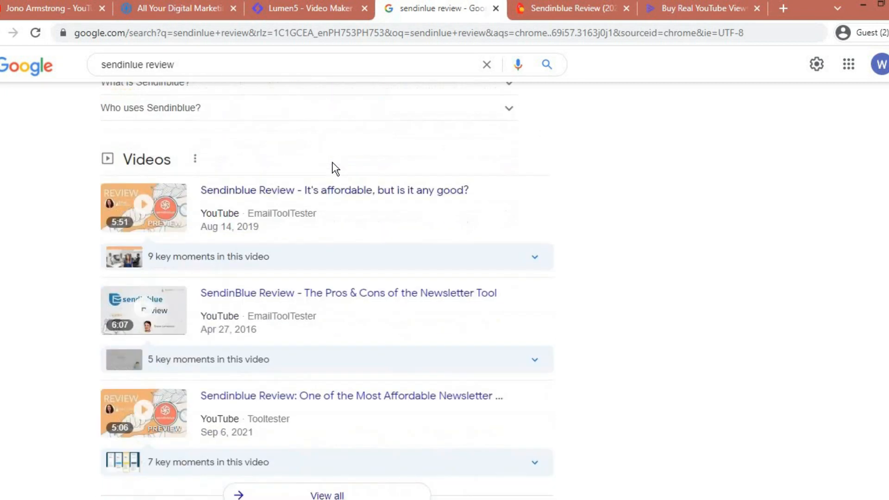
{"action": "left_click", "coordinate": [566, 8]}
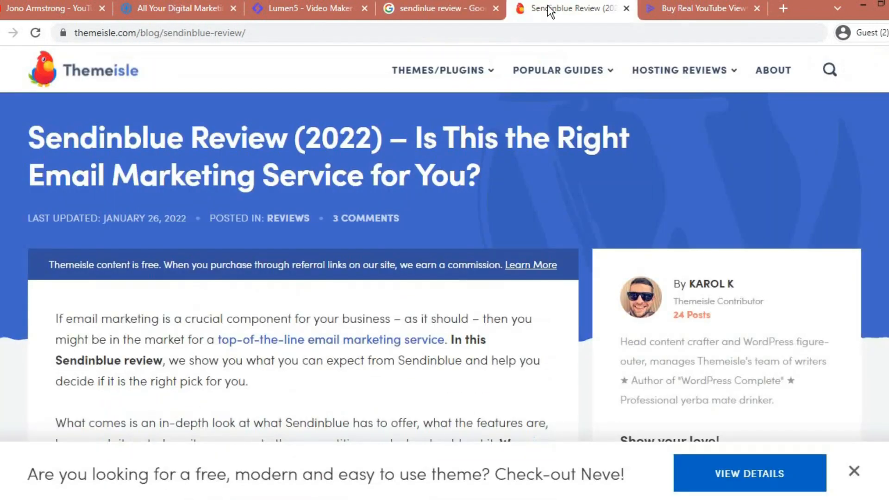
- Read Themeisle's Sendinblue review down to its features list
{"action": "scroll", "scroll_direction": "down", "scroll_amount": 3}
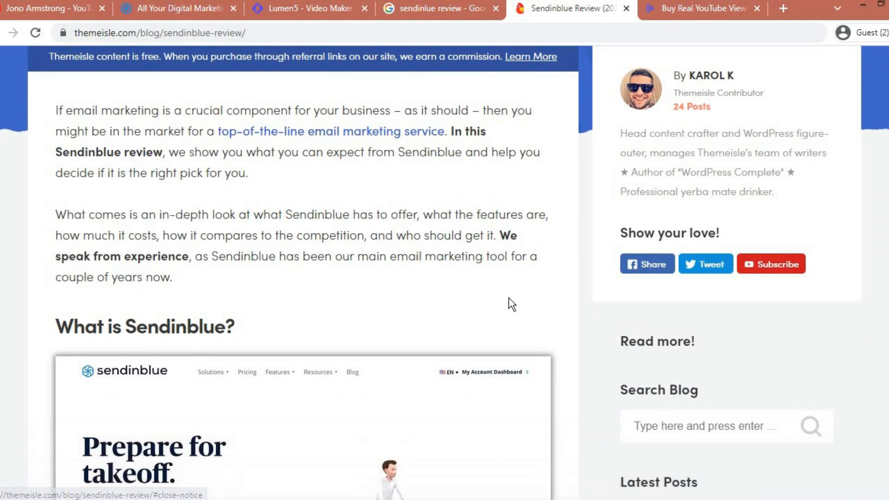
{"action": "scroll", "scroll_direction": "down", "scroll_amount": 3}
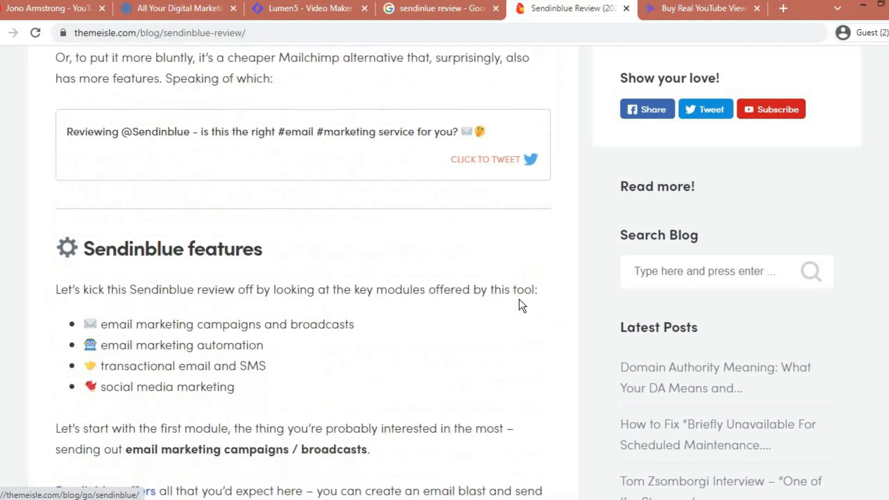
{"action": "scroll", "scroll_direction": "down", "scroll_amount": 3}
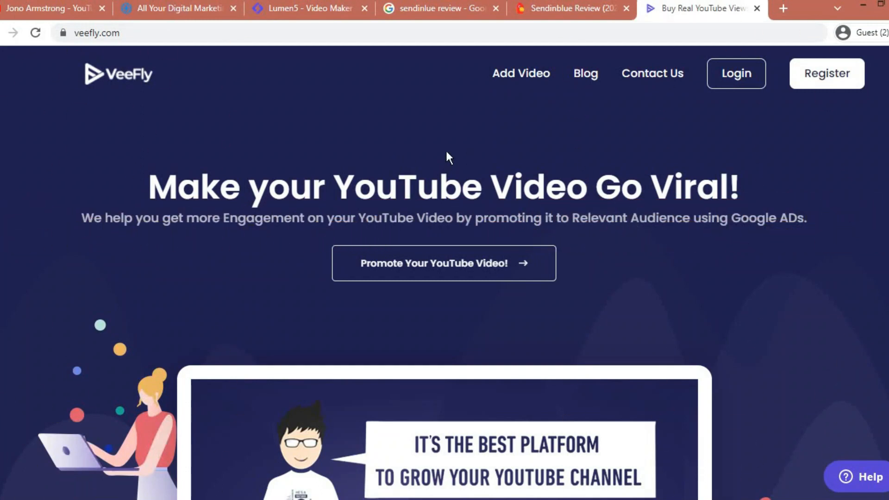
{"action": "mouse_move", "coordinate": [393, 267]}
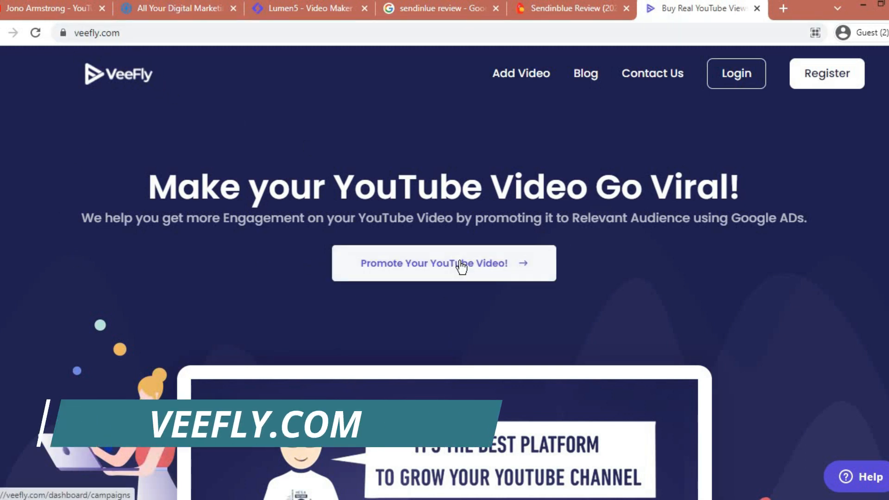
- Scroll VeeFly's homepage to the 500M+ views delivered and 9,000+ happy clients stats
{"action": "scroll", "scroll_direction": "down", "scroll_amount": 3}
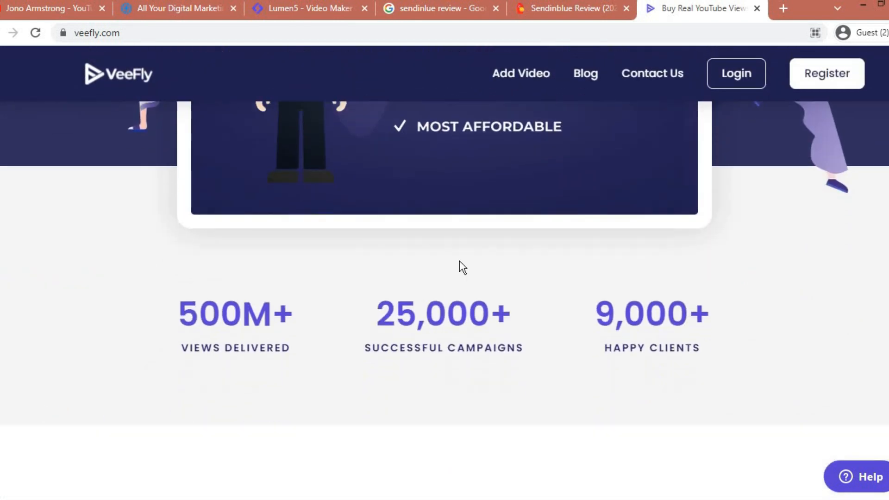